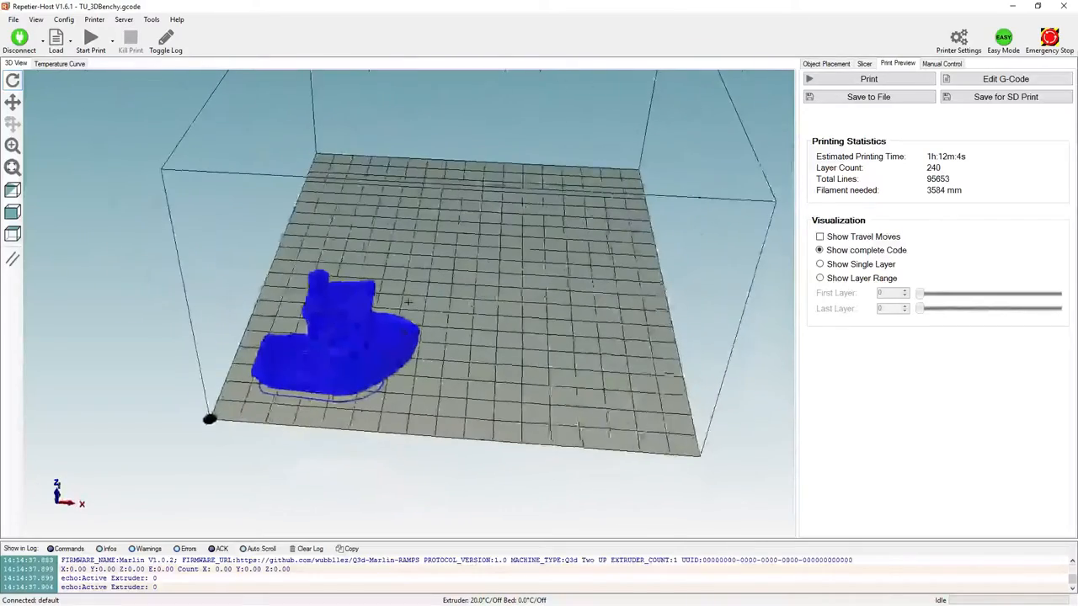
Step: Preview the Benchy by layer range, limiting the last shown layer to 102
{"action": "left_click", "coordinate": [819, 277]}
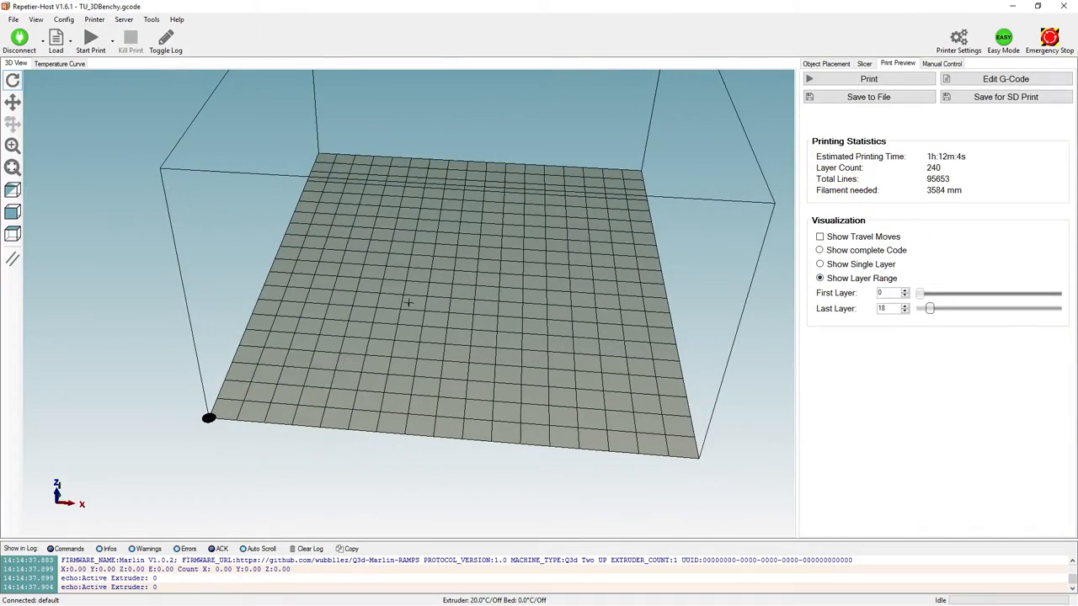
{"action": "left_click_drag", "start_coordinate": [931, 309], "coordinate": [1019, 308]}
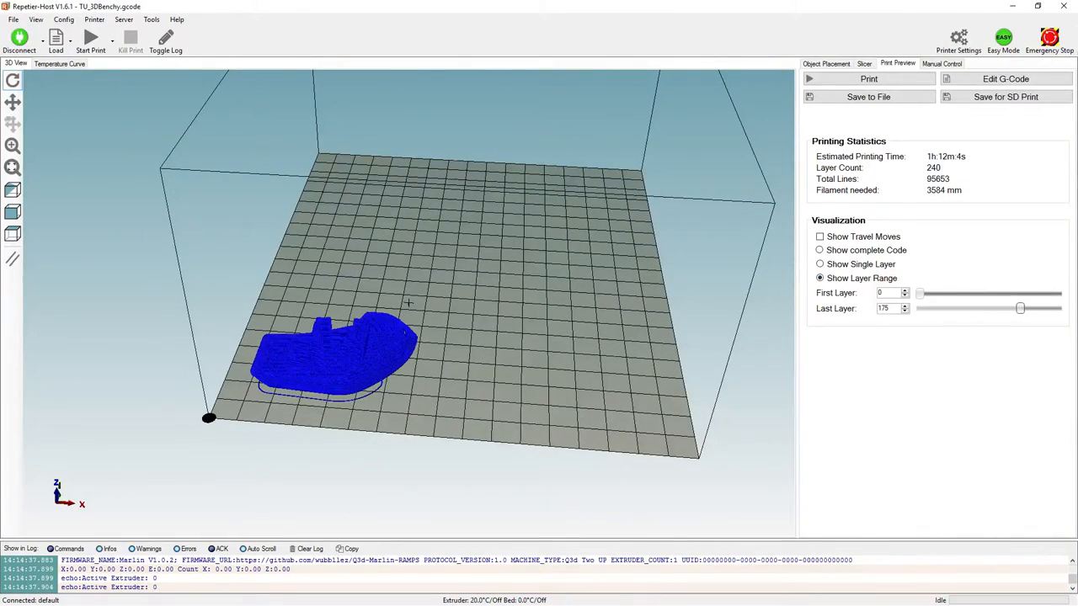
{"action": "left_click_drag", "start_coordinate": [1020, 307], "coordinate": [977, 307]}
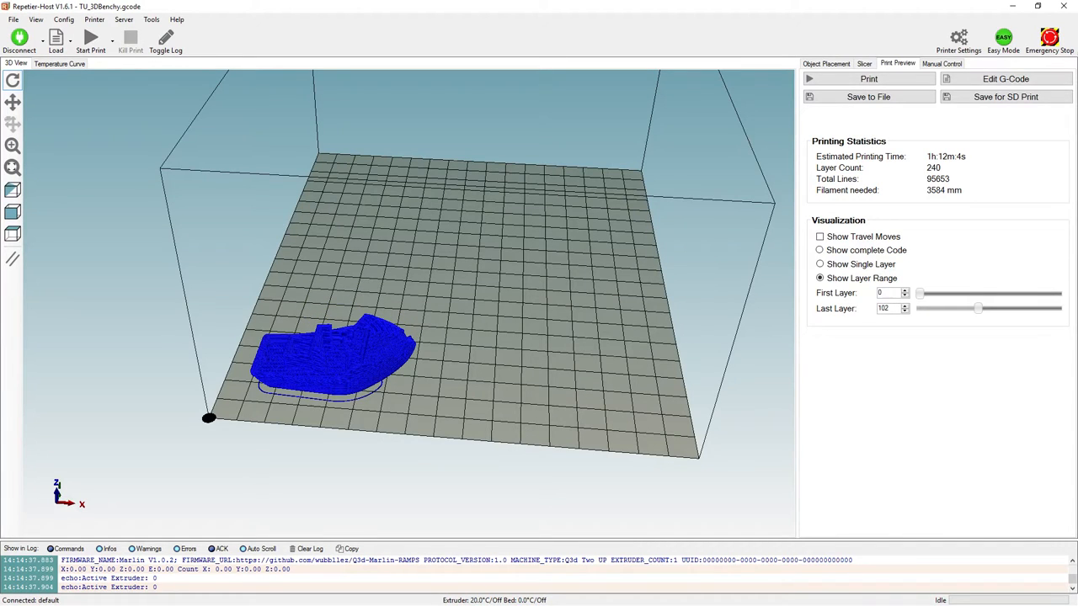
Step: In Manual Control, jog the print head along X to 11.00 mm
{"action": "left_click", "coordinate": [941, 63]}
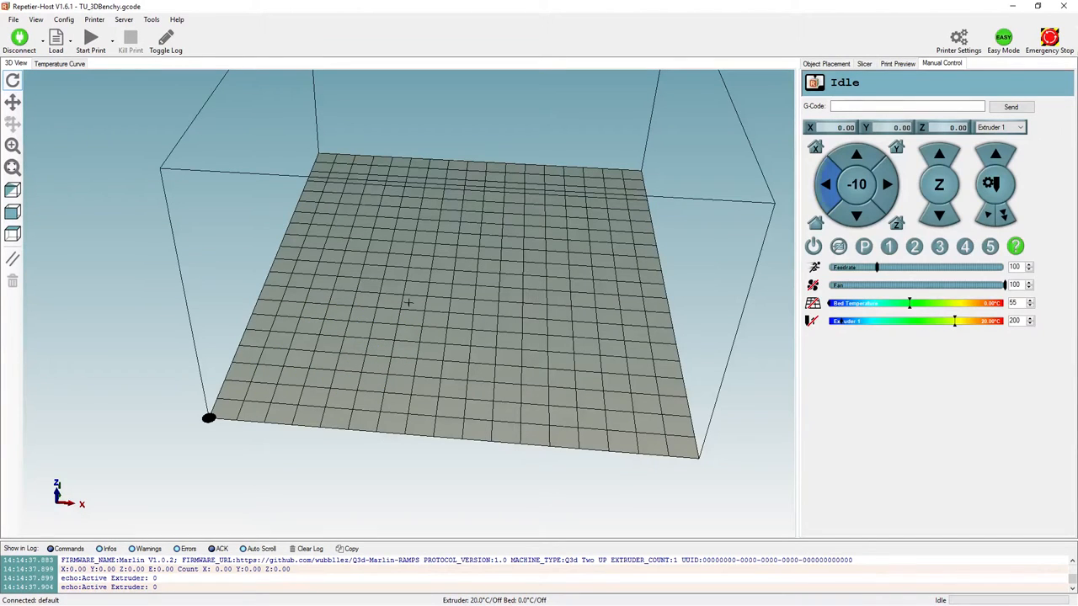
{"action": "left_click", "coordinate": [886, 183]}
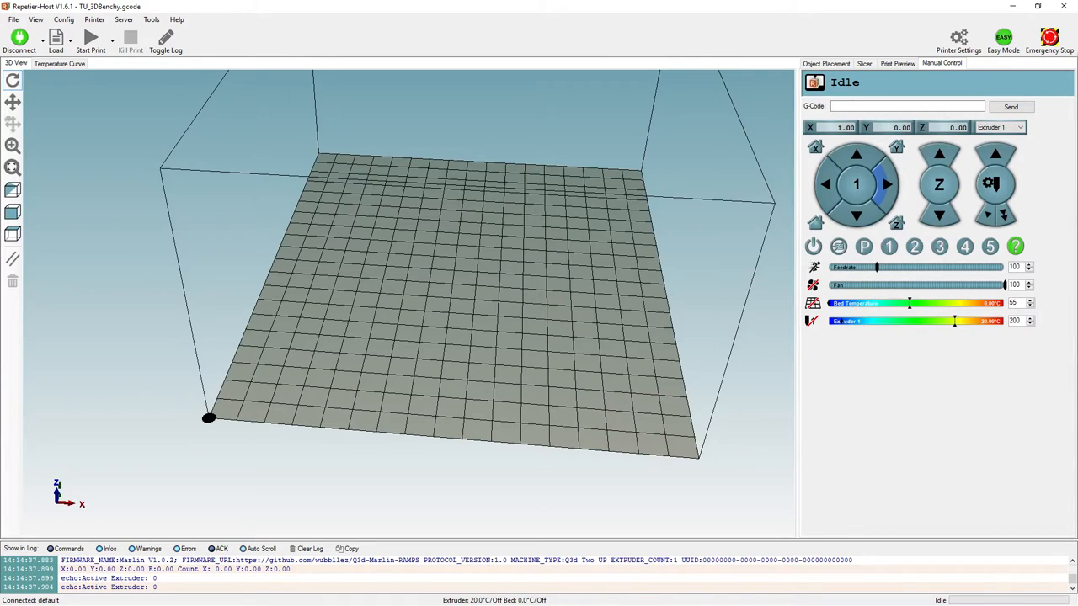
{"action": "left_click", "coordinate": [886, 184]}
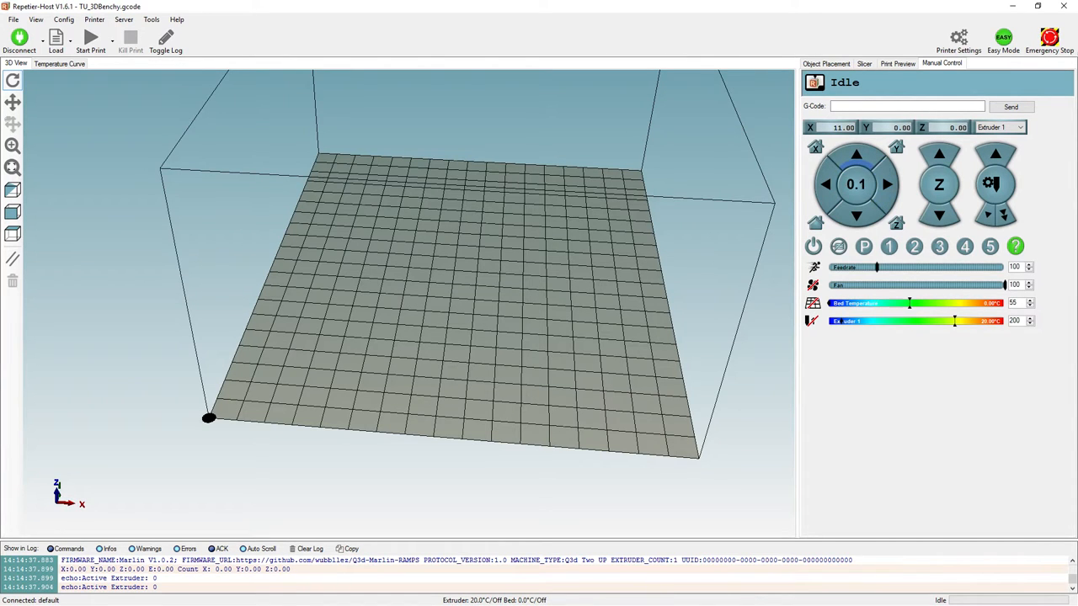